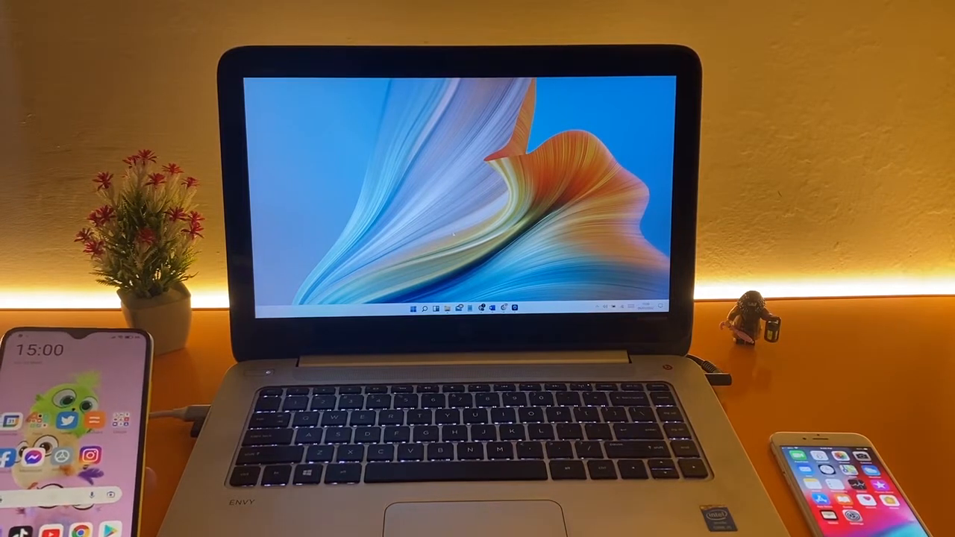
# Open the Dr.Fone Virtual Location page on drfone.wondershare.com in the browser
pyautogui.click(413, 308)
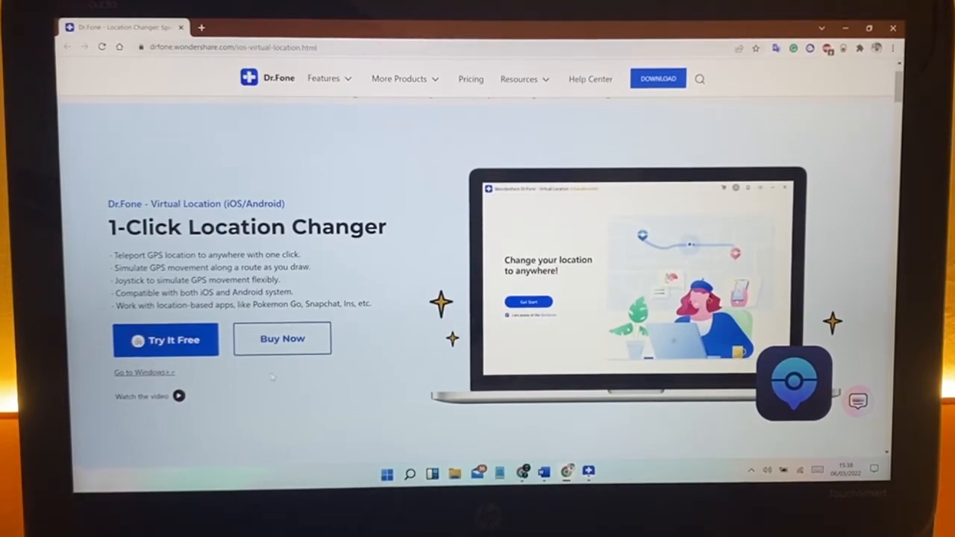
pyautogui.scroll(-3)
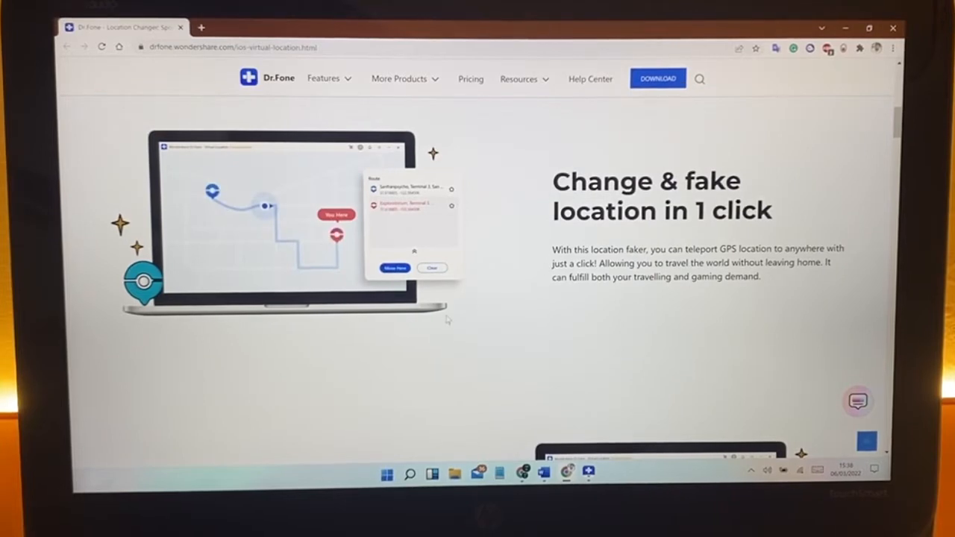
pyautogui.scroll(-3)
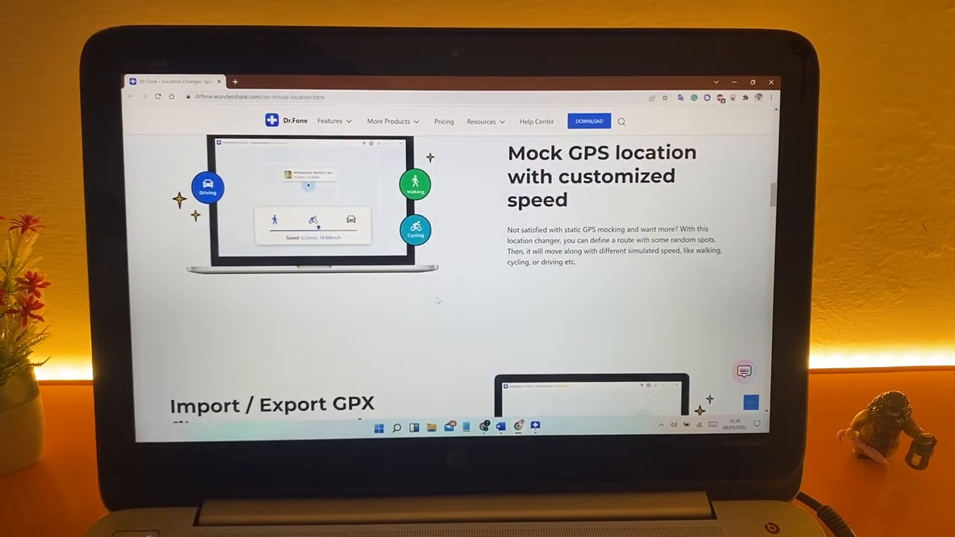
pyautogui.scroll(-3)
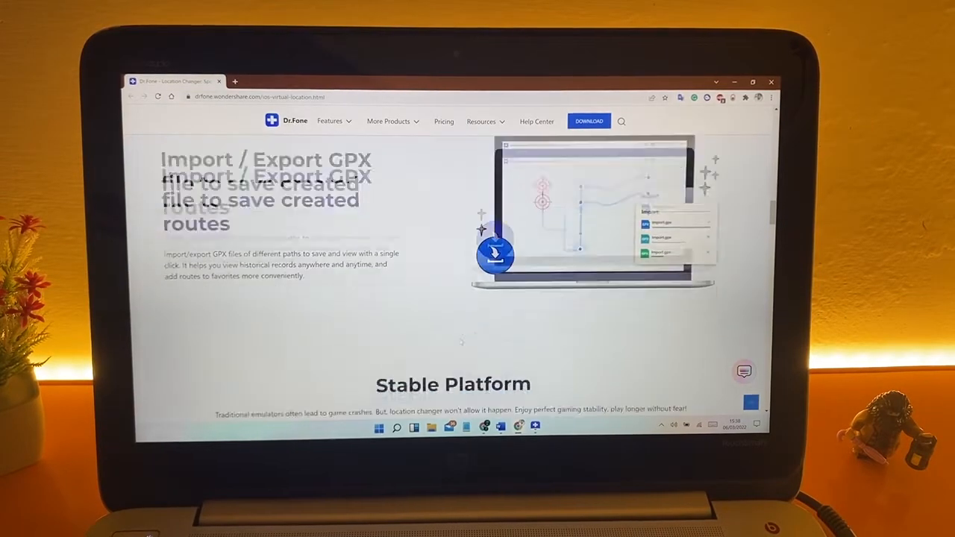
pyautogui.scroll(-3)
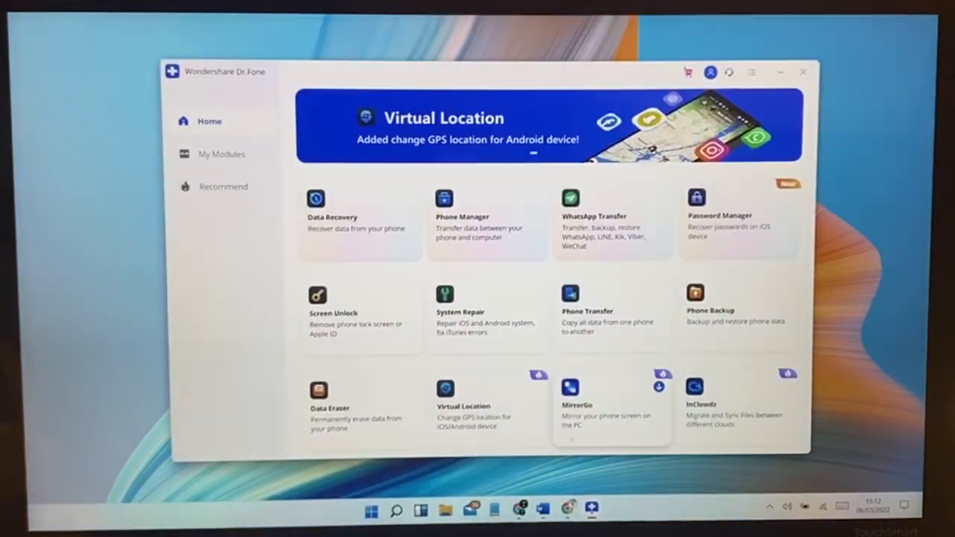
# Open the Virtual Location module, choose Get Started, and connect the Android phone
pyautogui.click(464, 407)
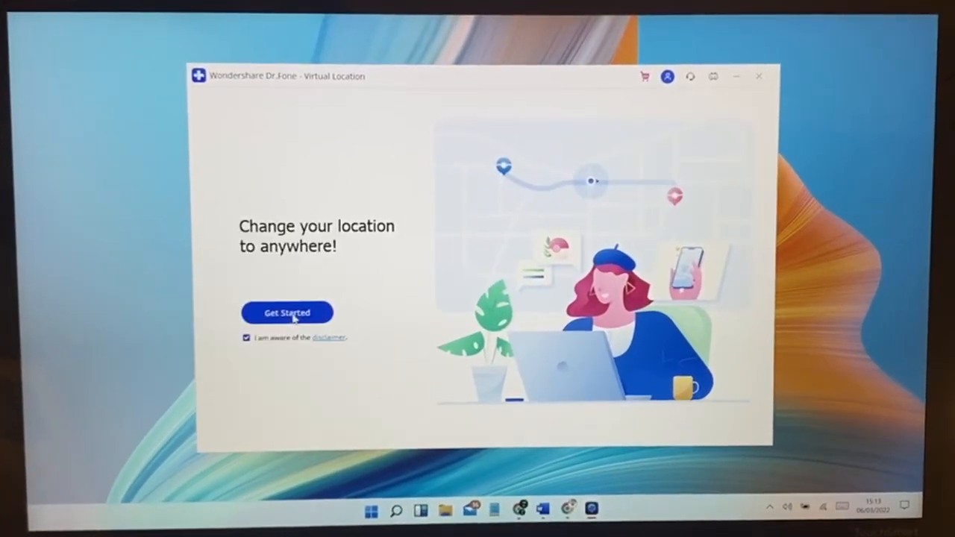
pyautogui.click(287, 313)
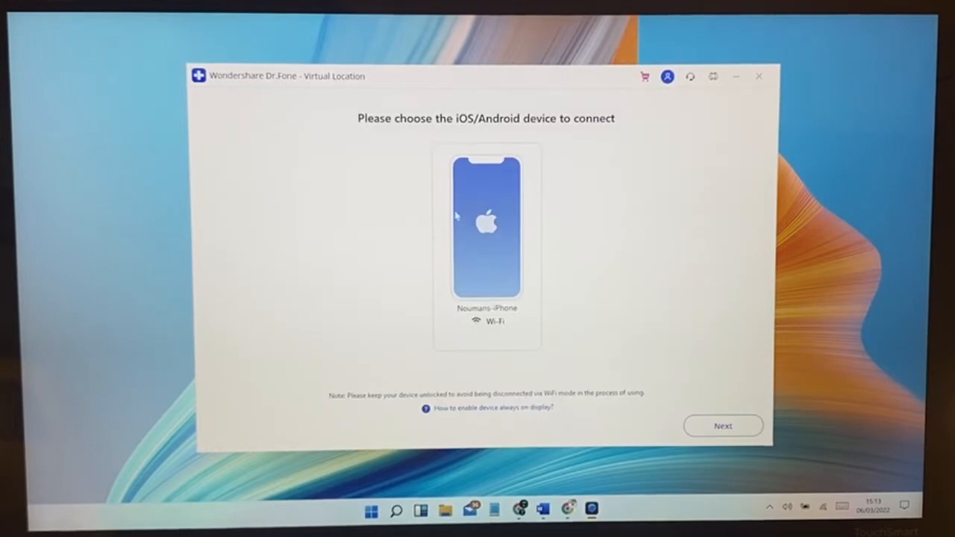
pyautogui.moveTo(483, 272)
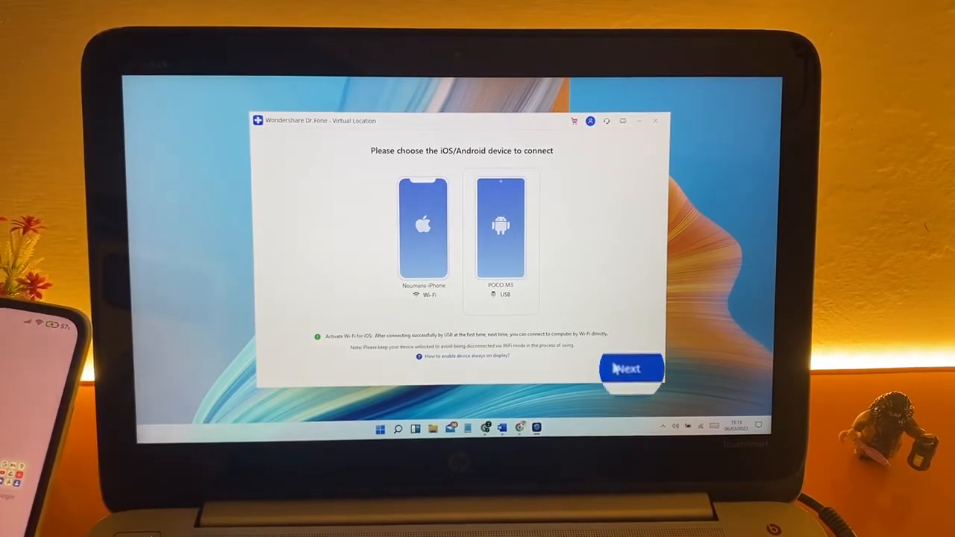
pyautogui.click(631, 368)
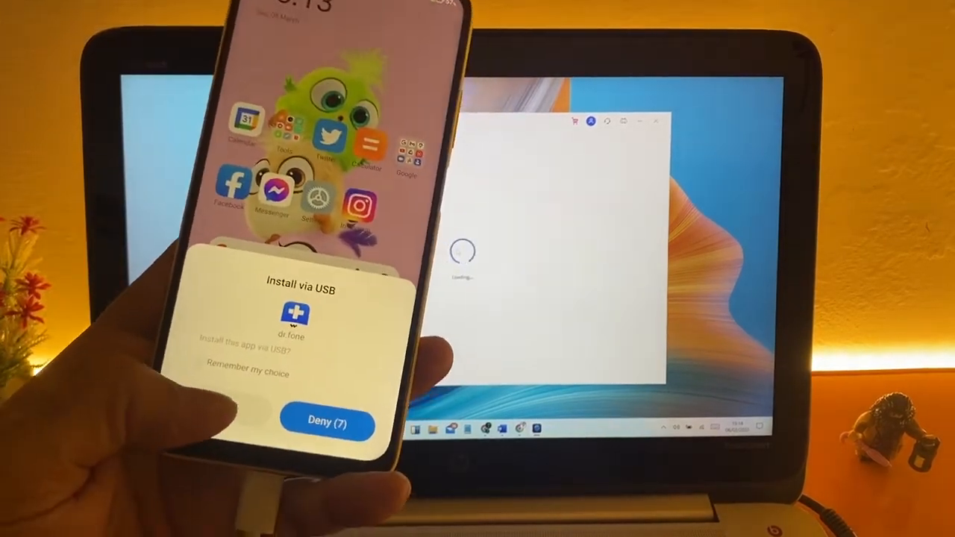
# Allow the USB install and set Dr.Fone as the phone's mock location app
pyautogui.click(185, 370)
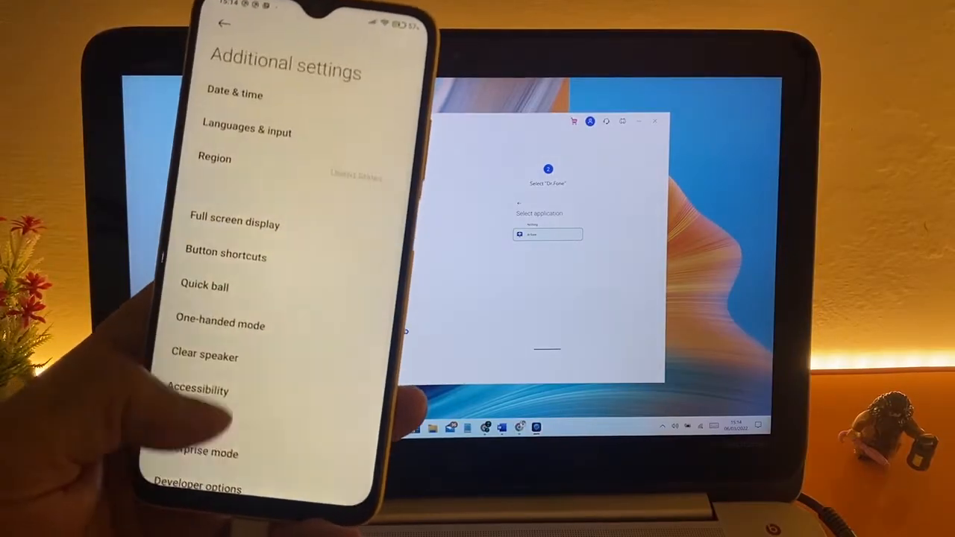
pyautogui.click(201, 453)
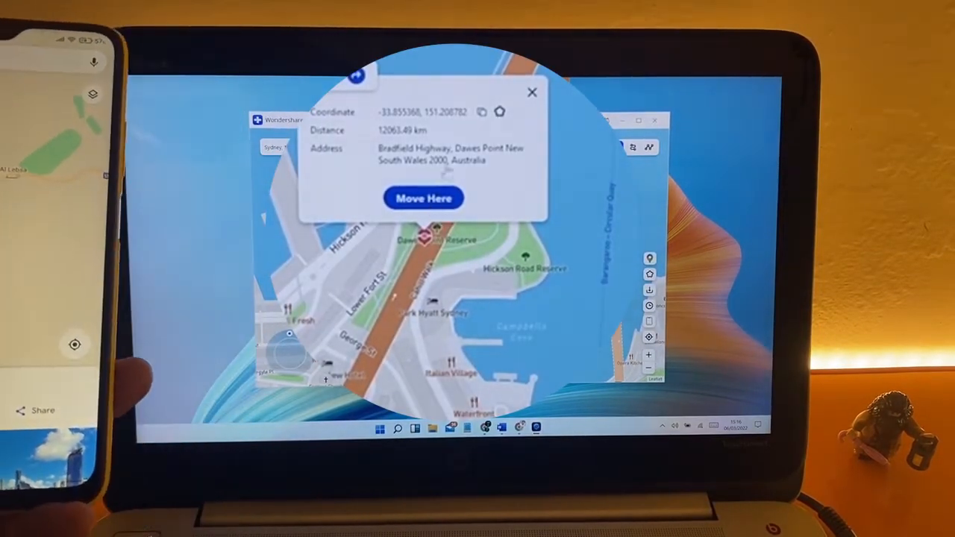
# Teleport near Dawes Point Reserve, then move to a Bradfield Highway spot
pyautogui.click(424, 198)
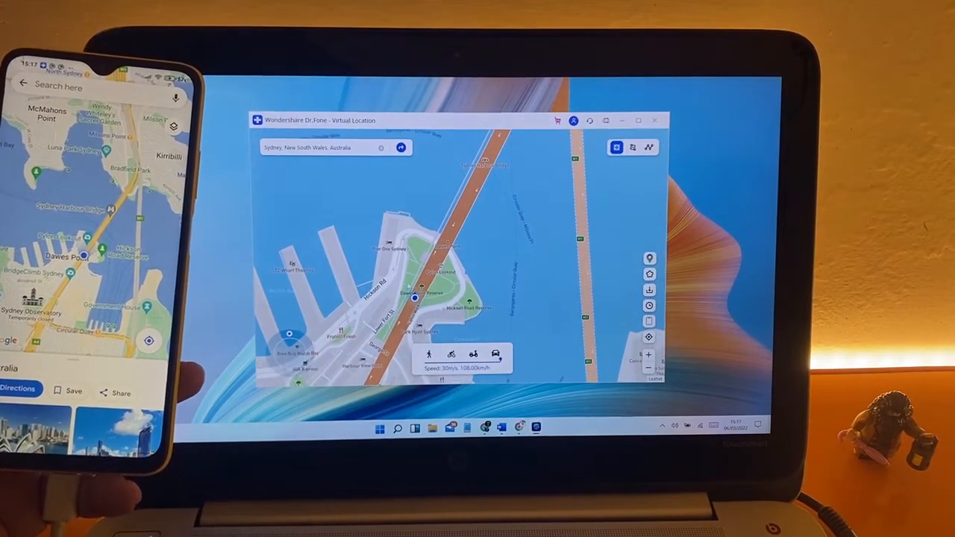
pyautogui.click(422, 297)
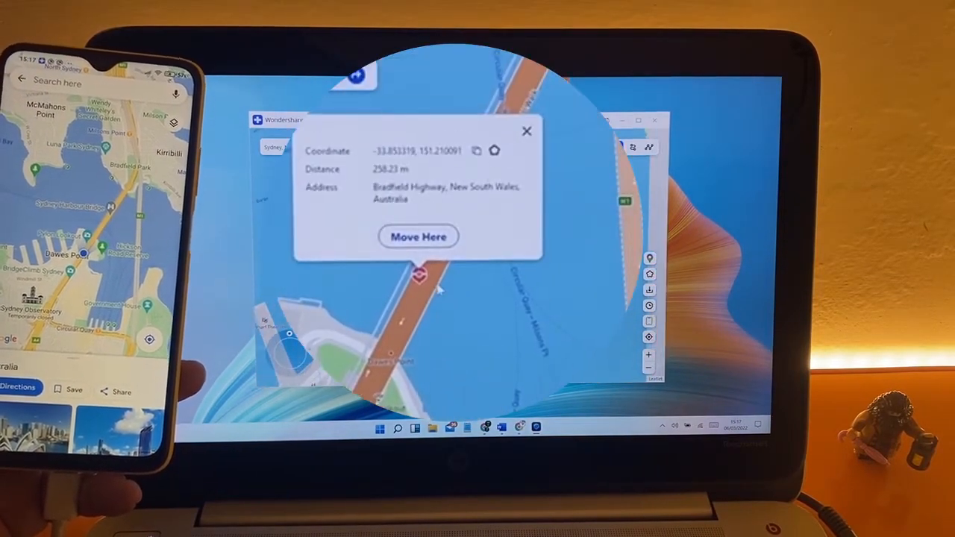
pyautogui.click(418, 237)
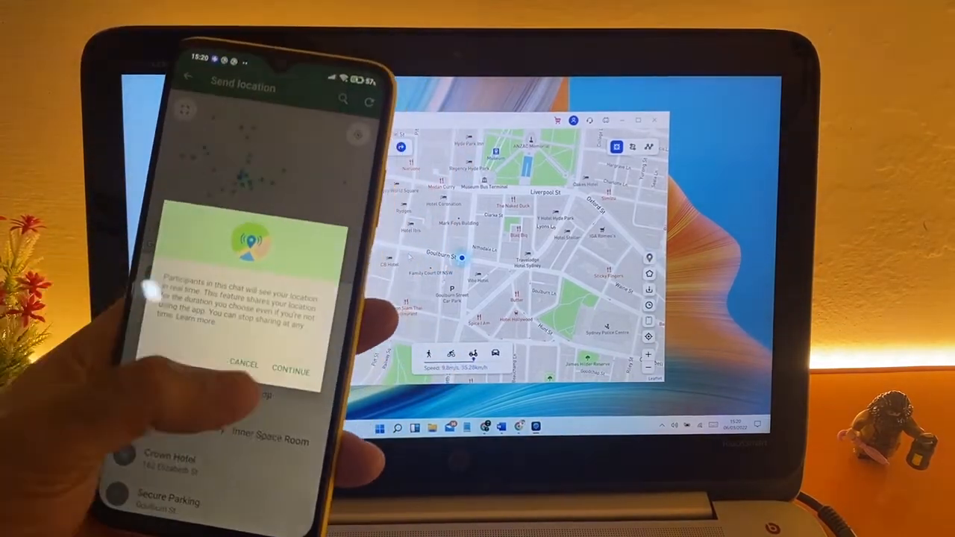
# Teleport the phone to a point near Goulburn Street in central Sydney
pyautogui.click(291, 370)
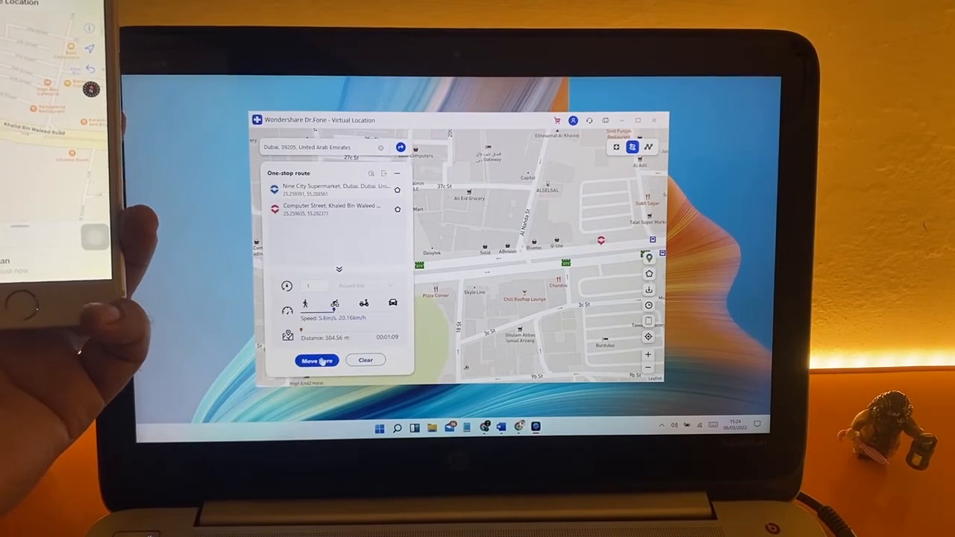
# Start the Dubai one-stop walking route, then stop and quit the Wugang simulation
pyautogui.click(317, 360)
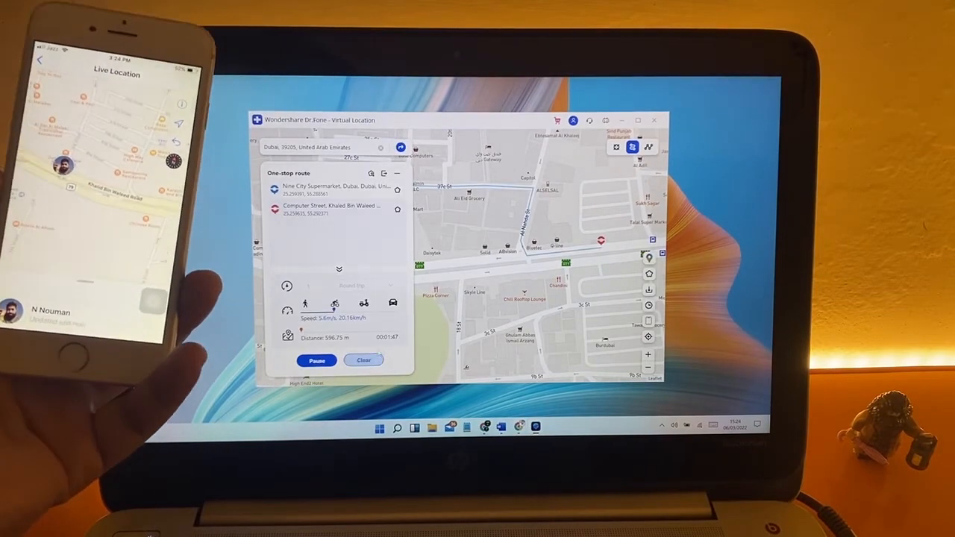
pyautogui.click(364, 359)
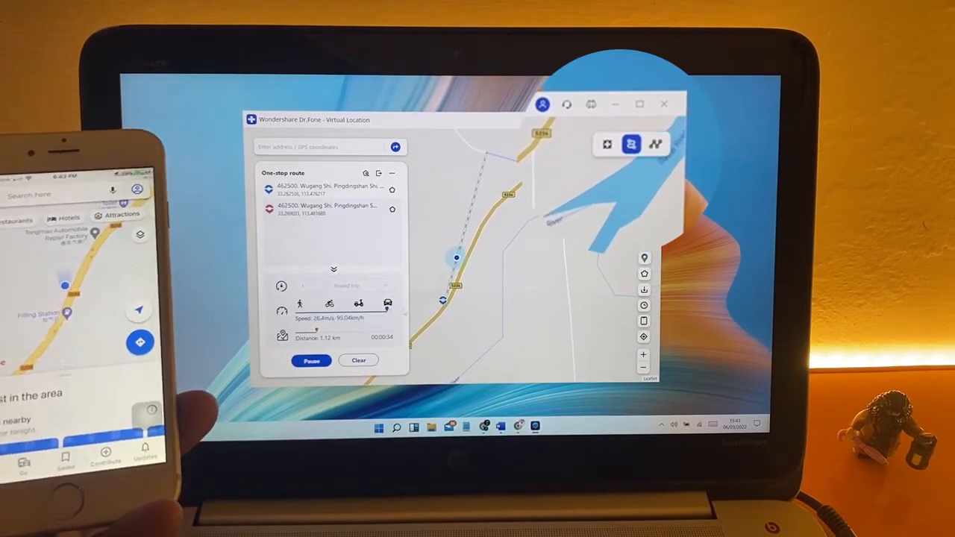
pyautogui.click(663, 104)
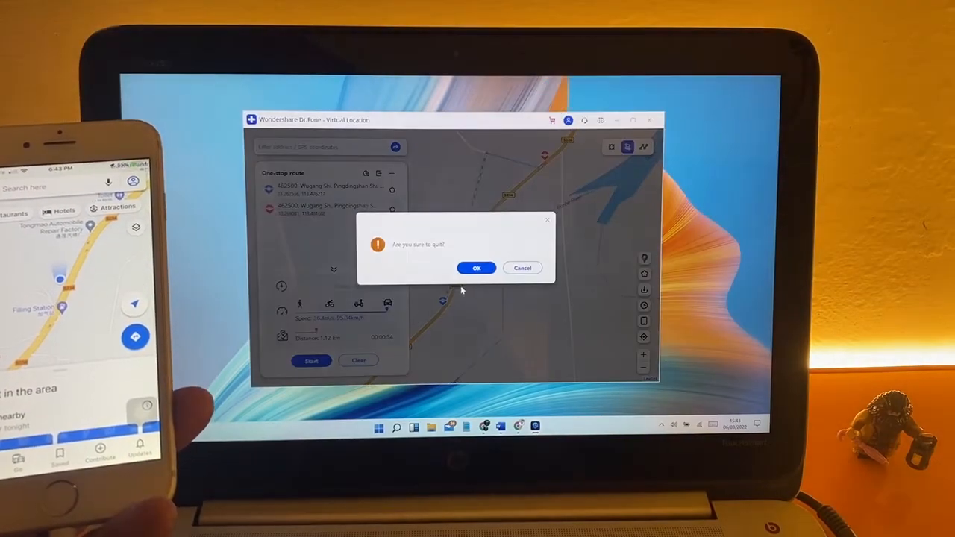
pyautogui.click(476, 268)
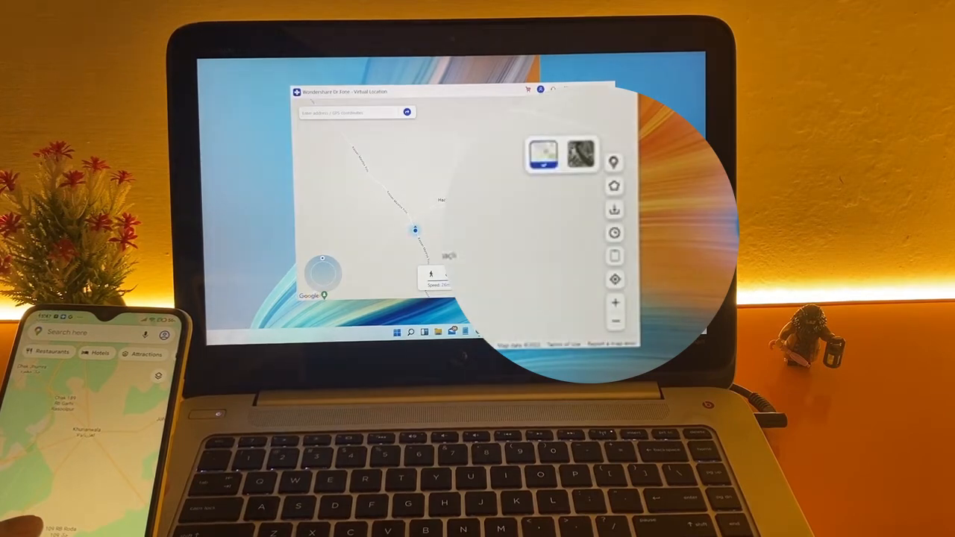
pyautogui.click(614, 210)
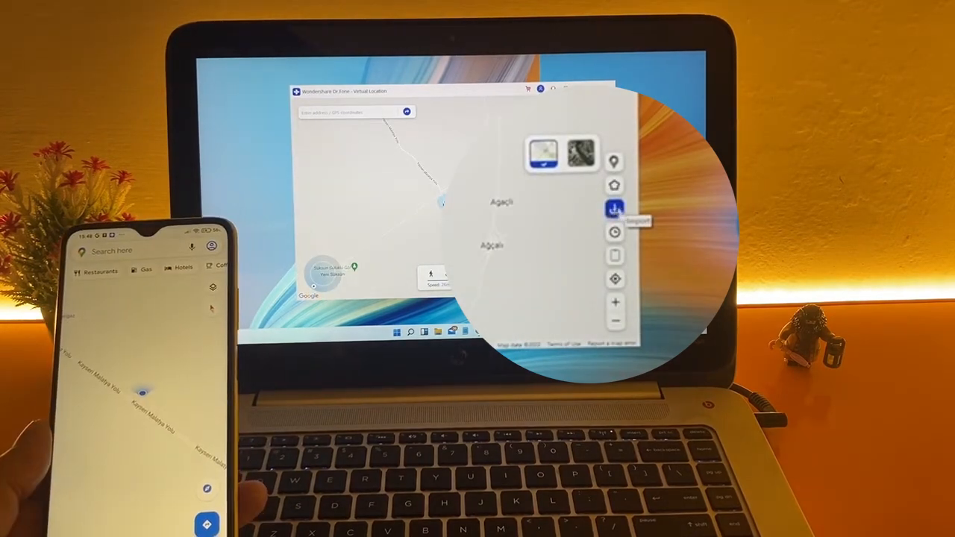
pyautogui.click(614, 209)
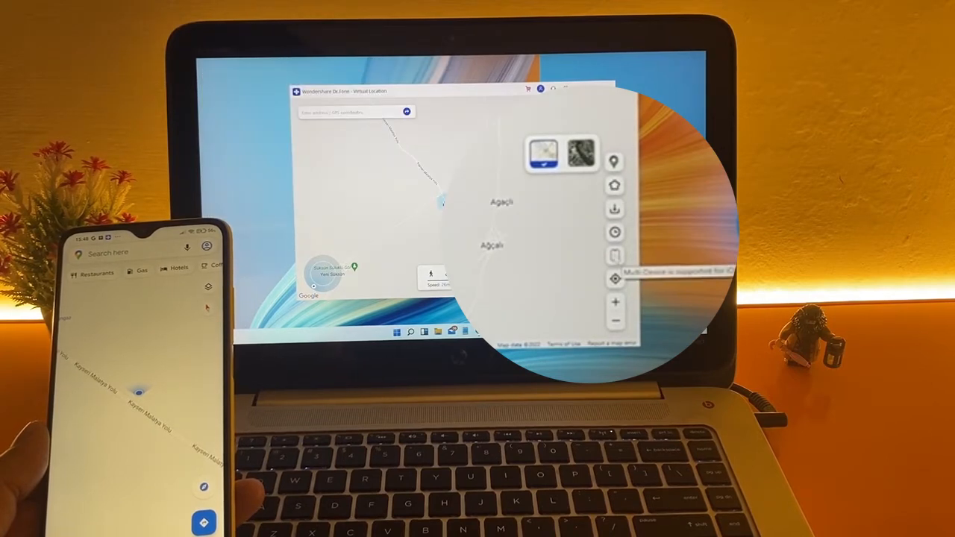
pyautogui.click(614, 279)
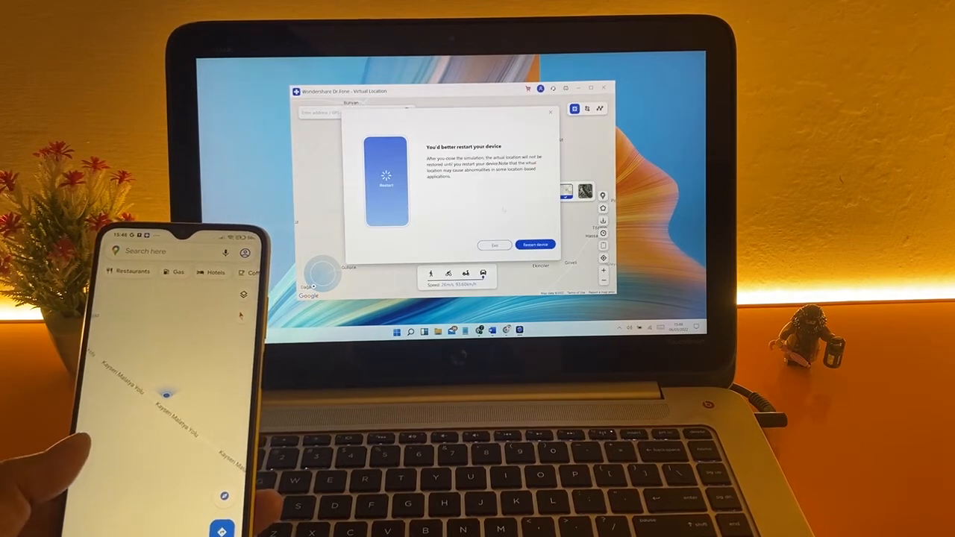
# Choose Restart device in the restart prompt to restore the phone's real location
pyautogui.click(535, 244)
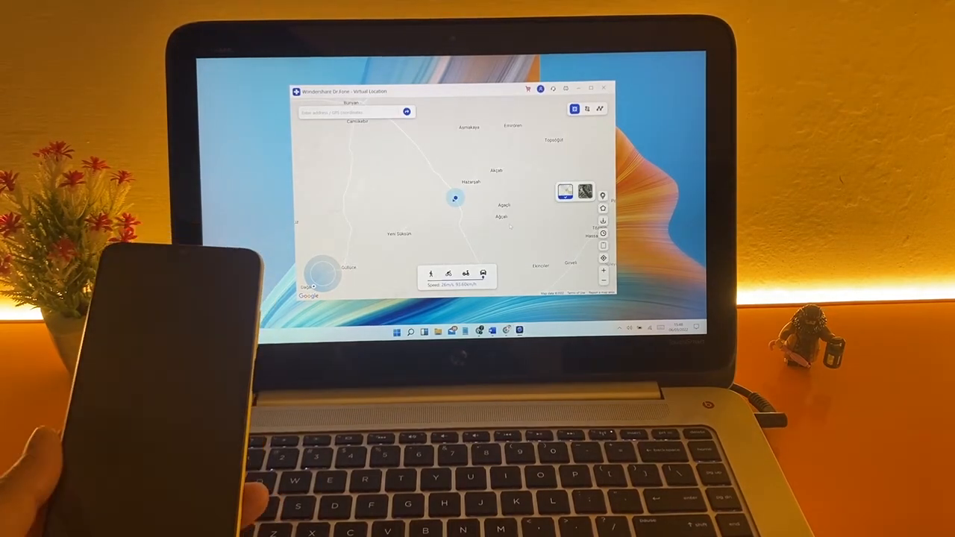